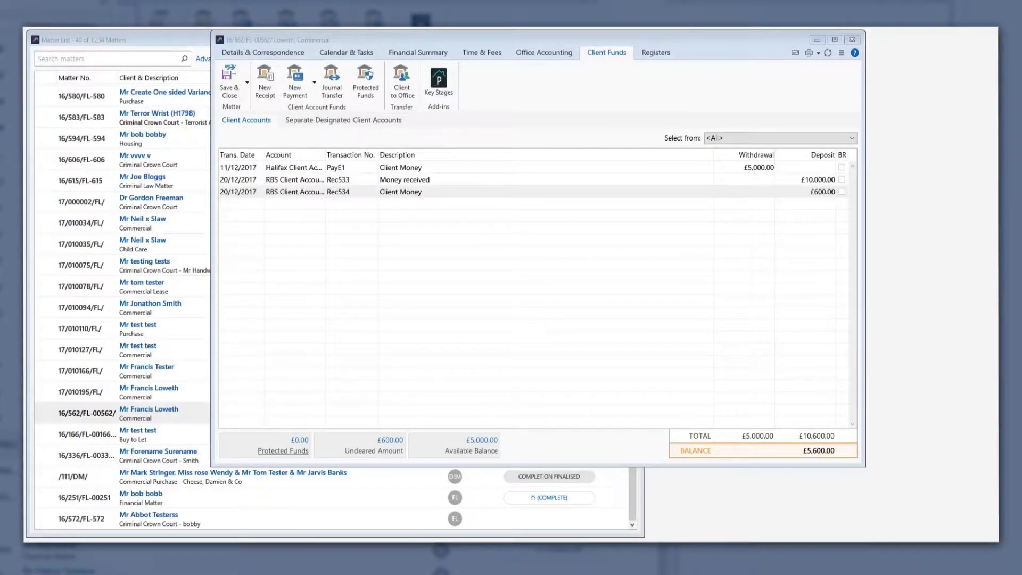
mouse_move(422, 238)
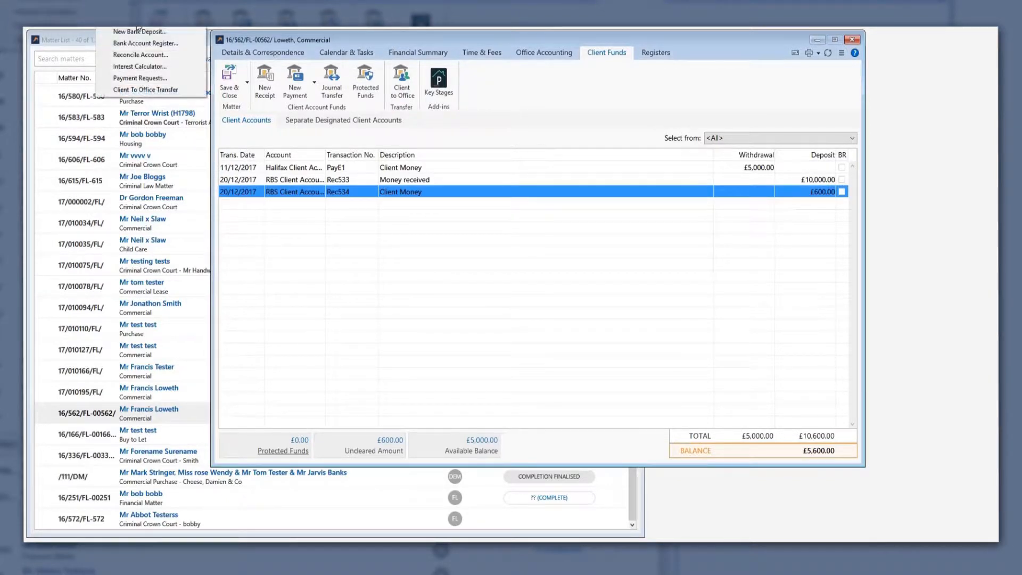
mouse_move(139, 31)
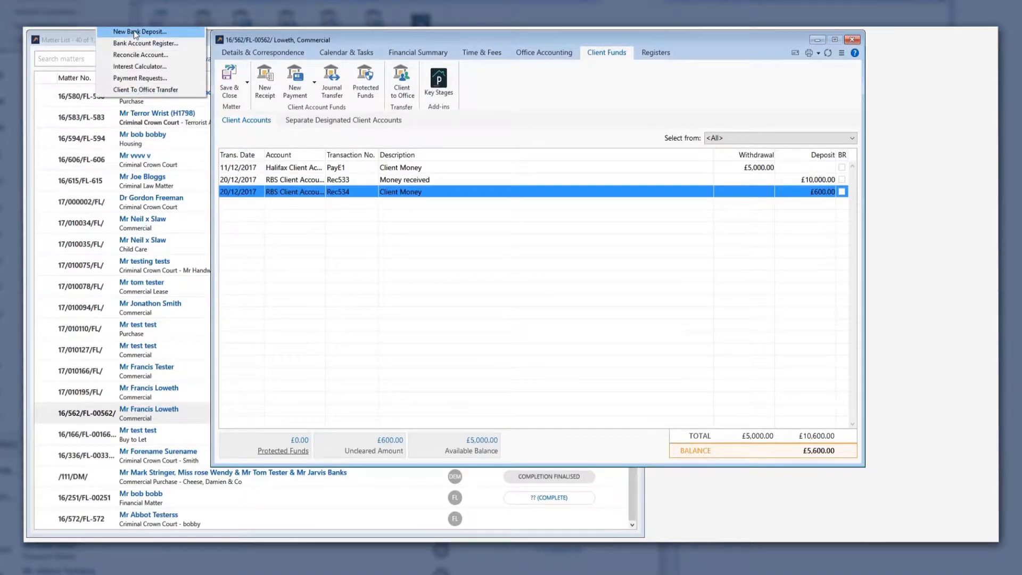
Step: Start a new RBS Client Account bank deposit and scroll receipts down to the 20/12/2017 £600 cheque
click(139, 31)
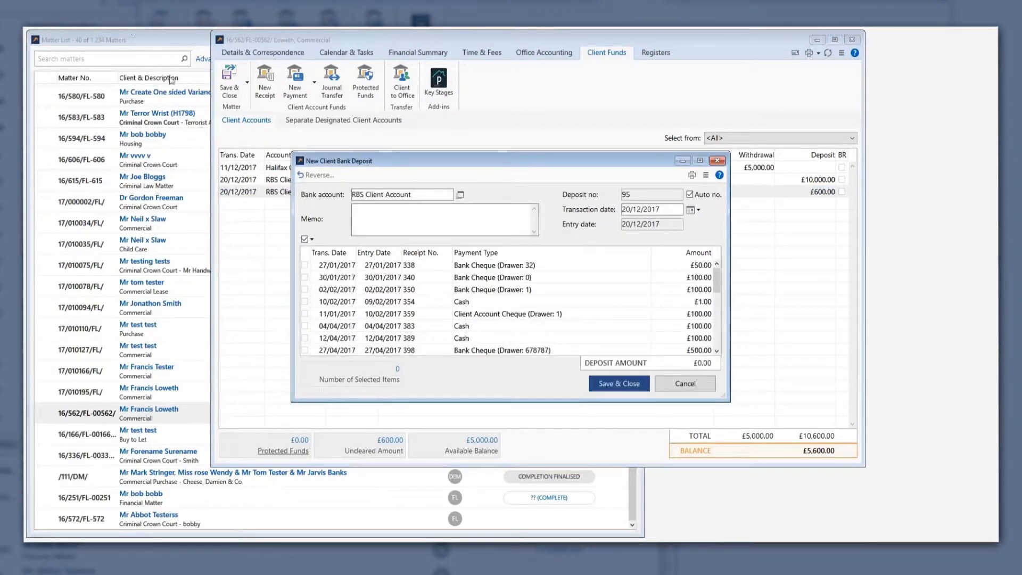
mouse_move(712, 284)
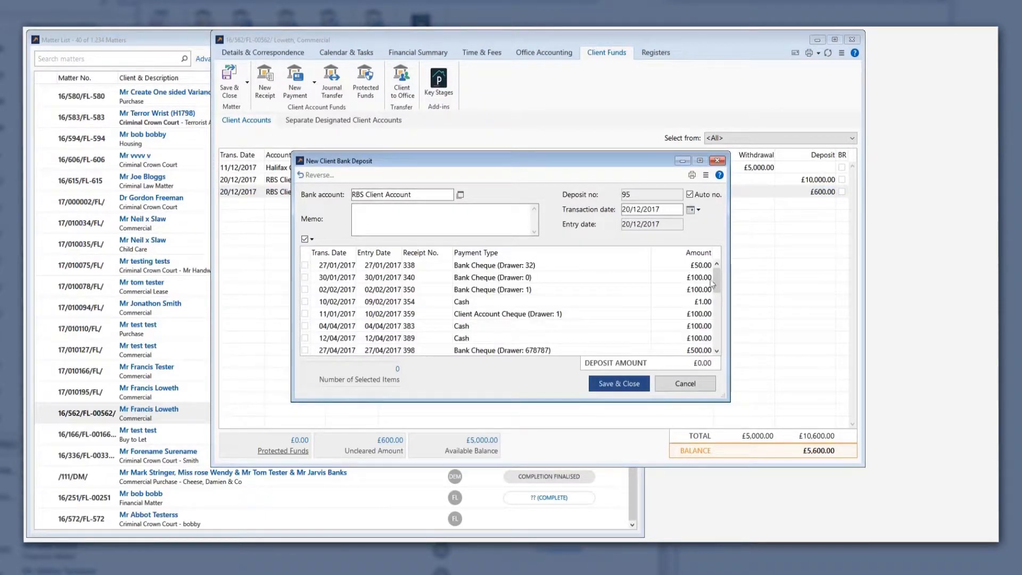
scroll(down, 3)
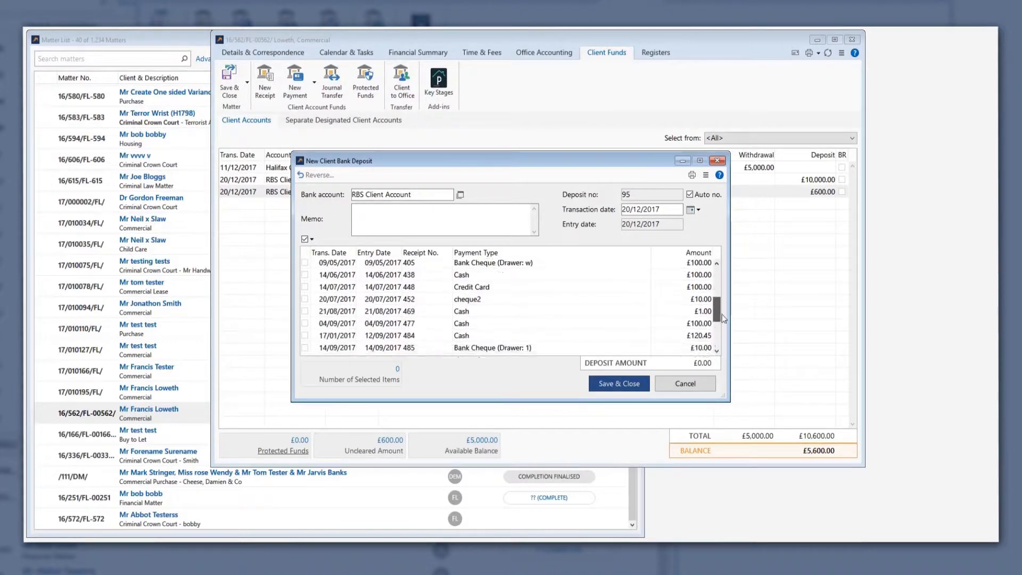
scroll(down, 3)
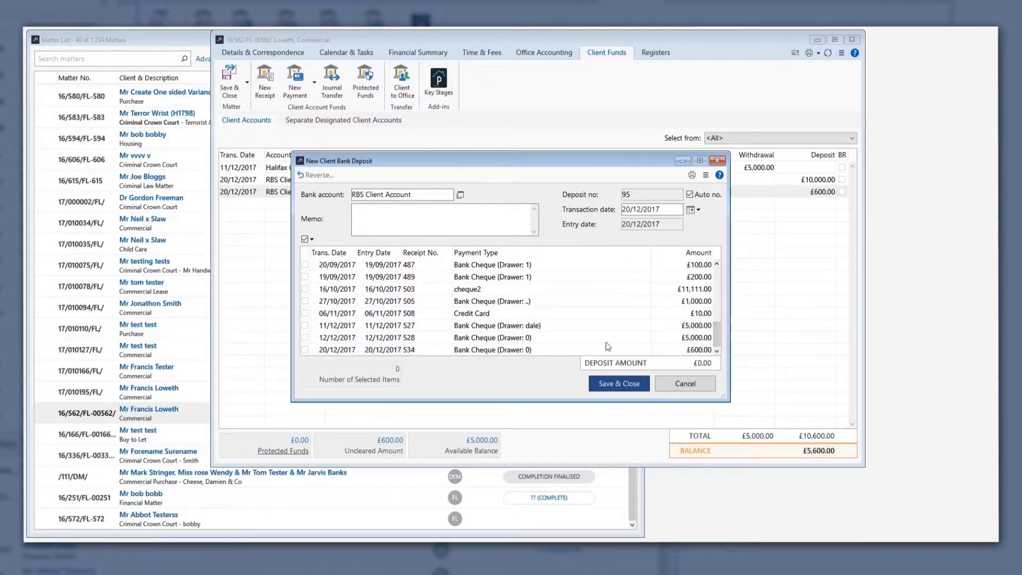
Step: Tick receipt 534 (£600 cheque), try receipts 528 and 527, leaving only 534 selected
click(306, 349)
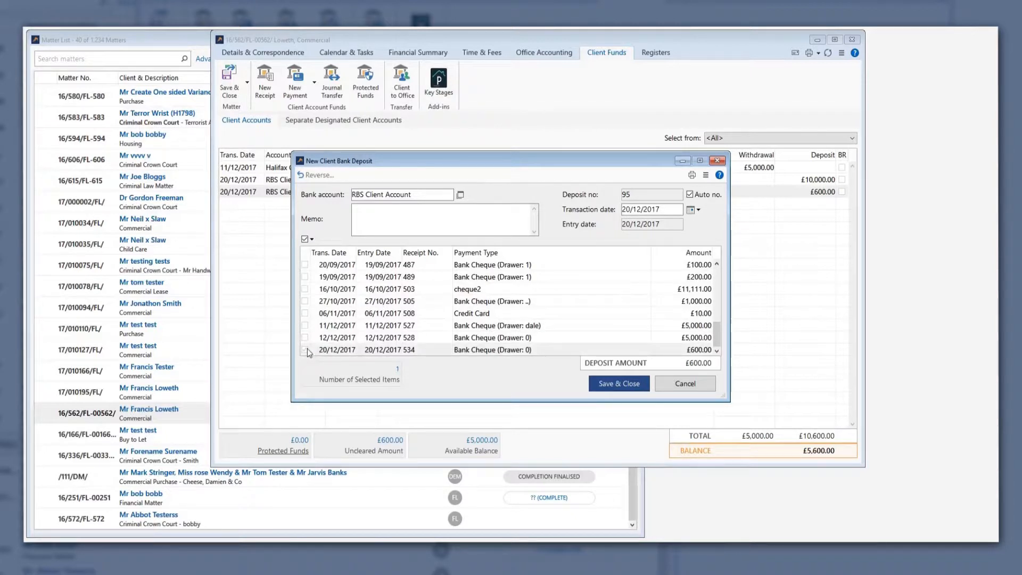
click(305, 338)
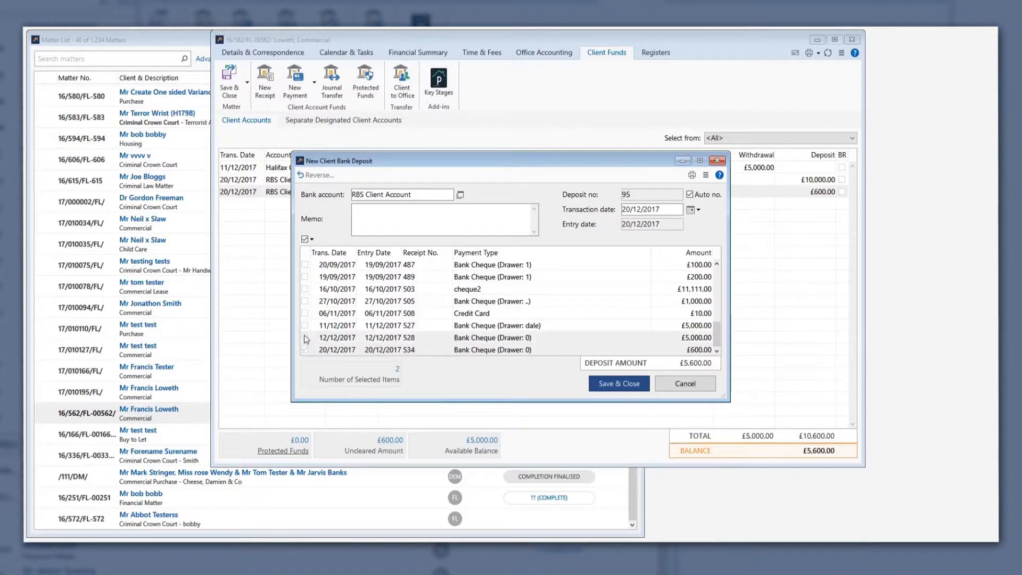
click(305, 325)
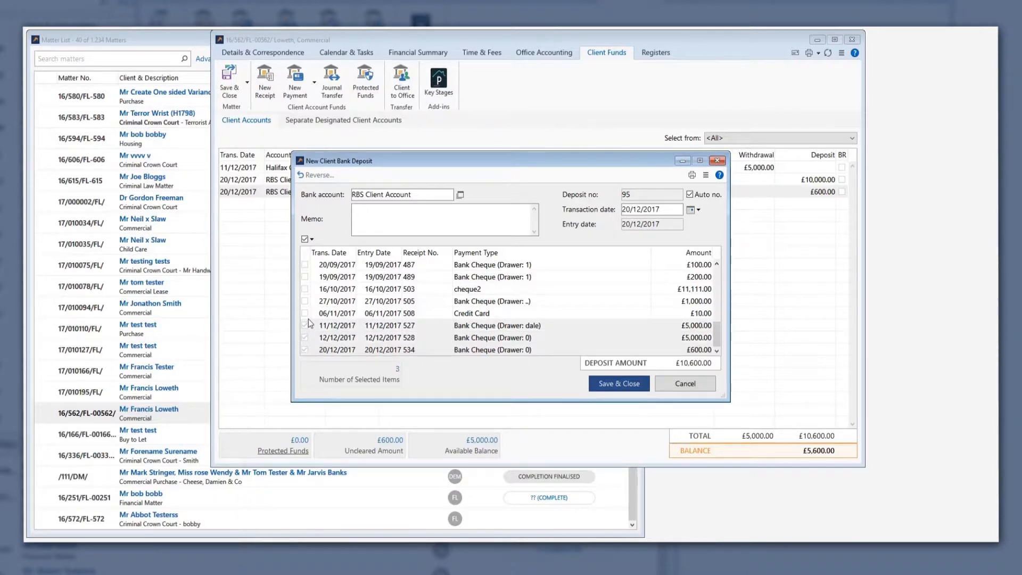
click(305, 326)
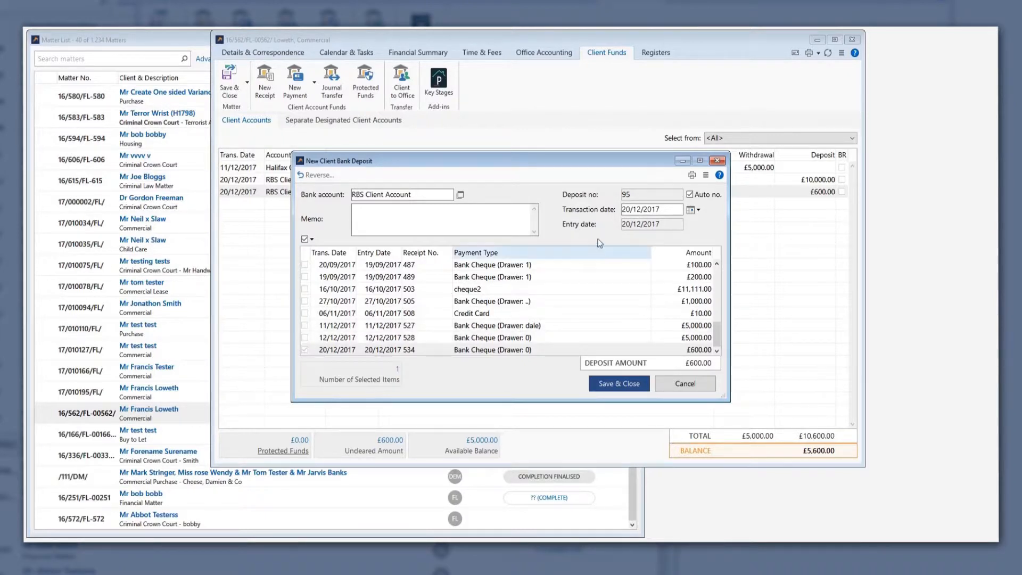
click(648, 209)
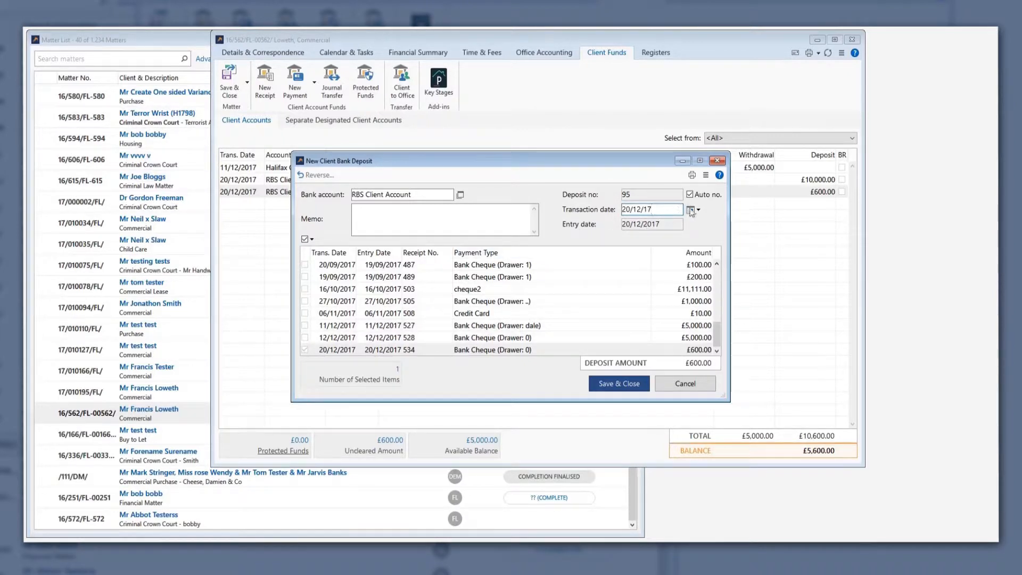
click(691, 210)
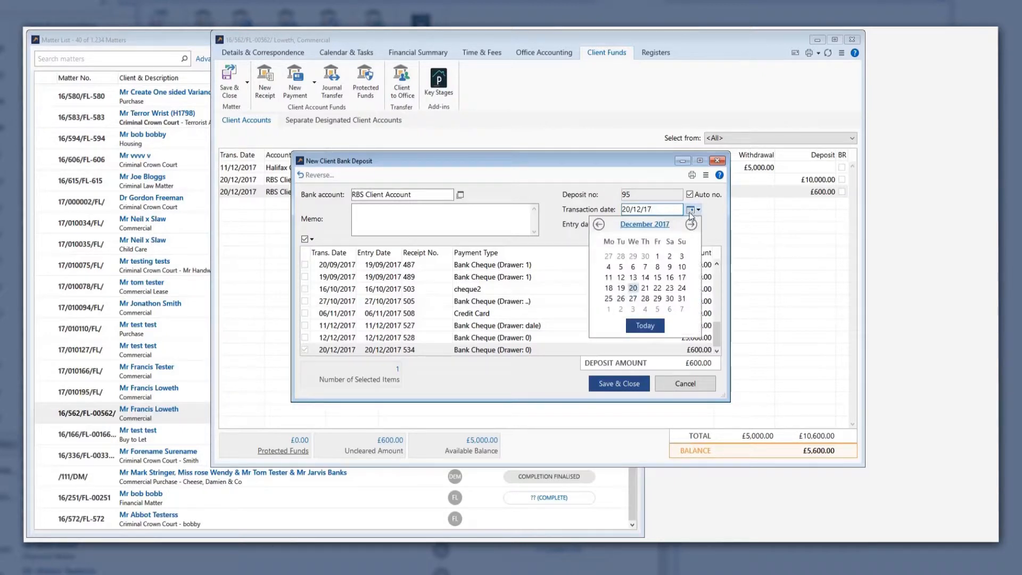
mouse_move(678, 240)
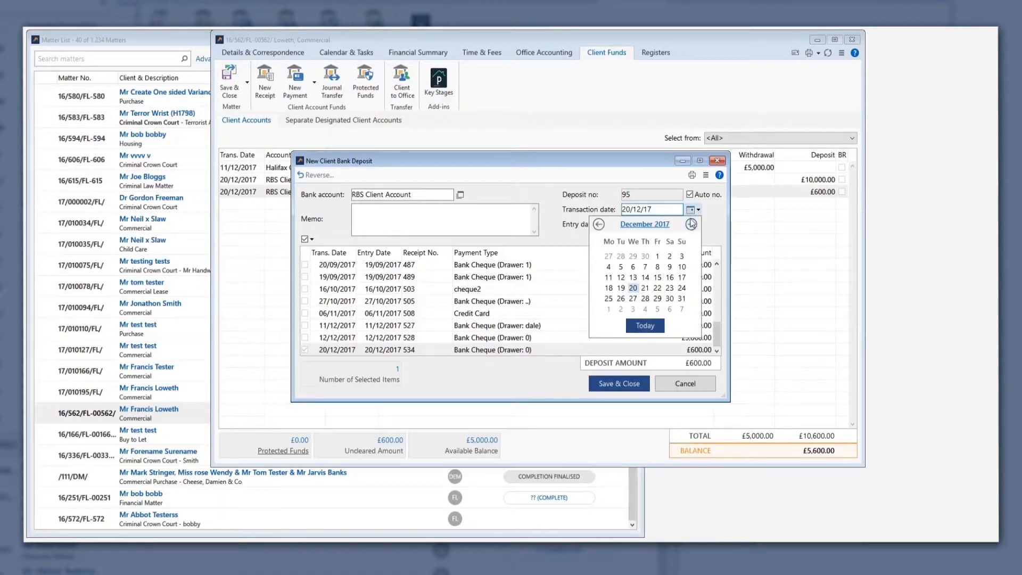
click(632, 288)
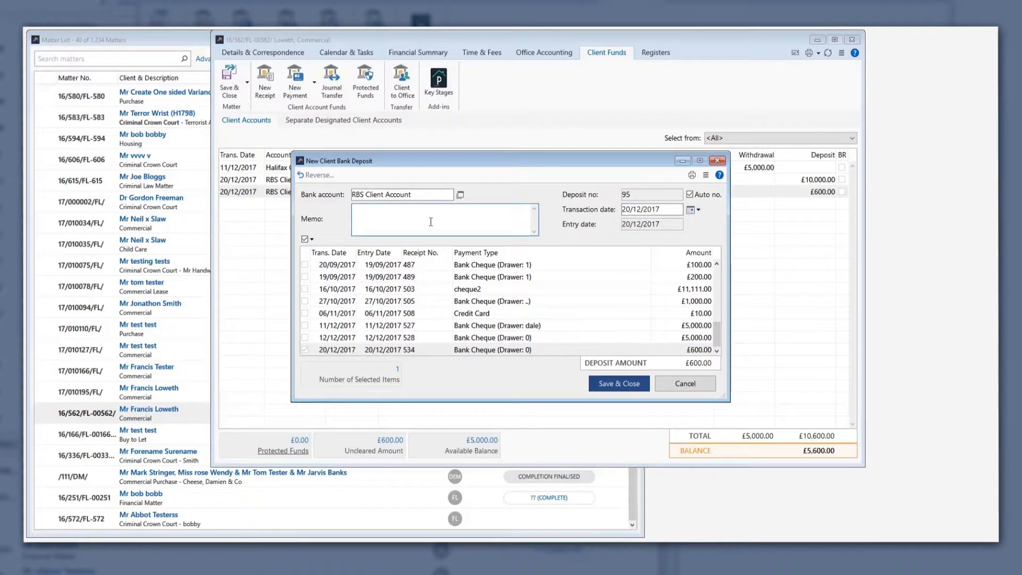
Step: Enter the memo 'Client Money Paid in' and save and close the £600 deposit
text(Client Money Paid)
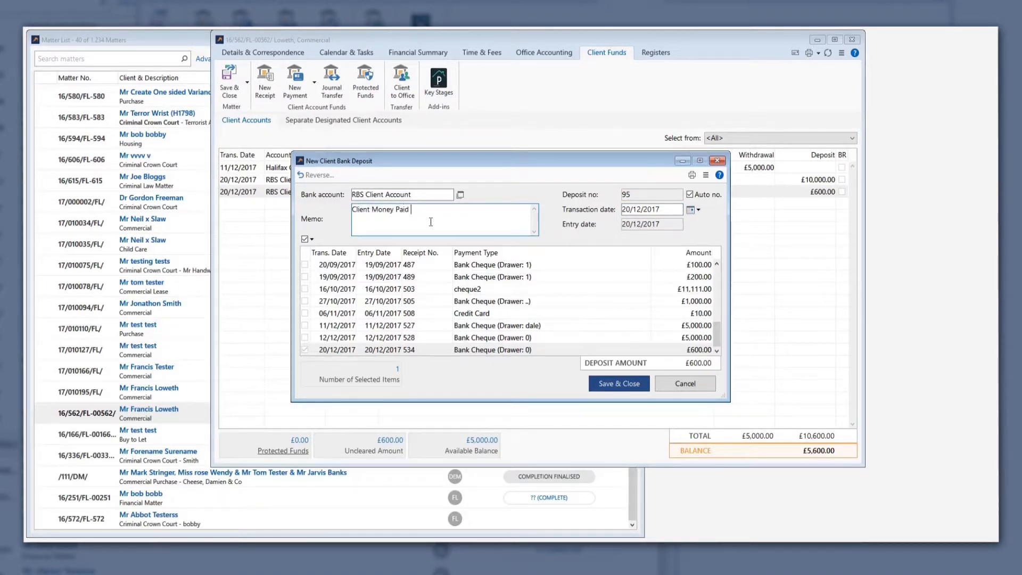
text(in)
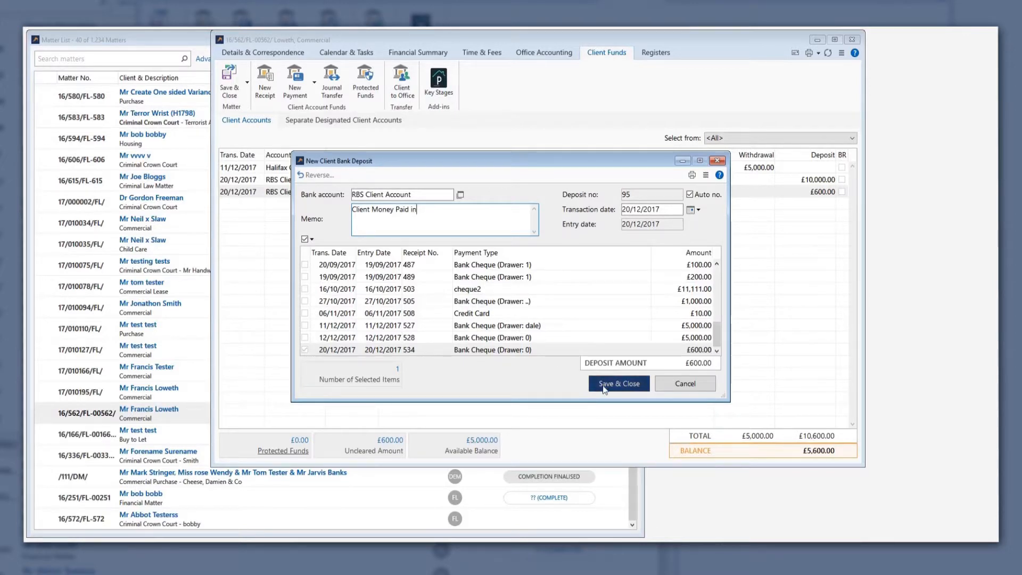
click(618, 383)
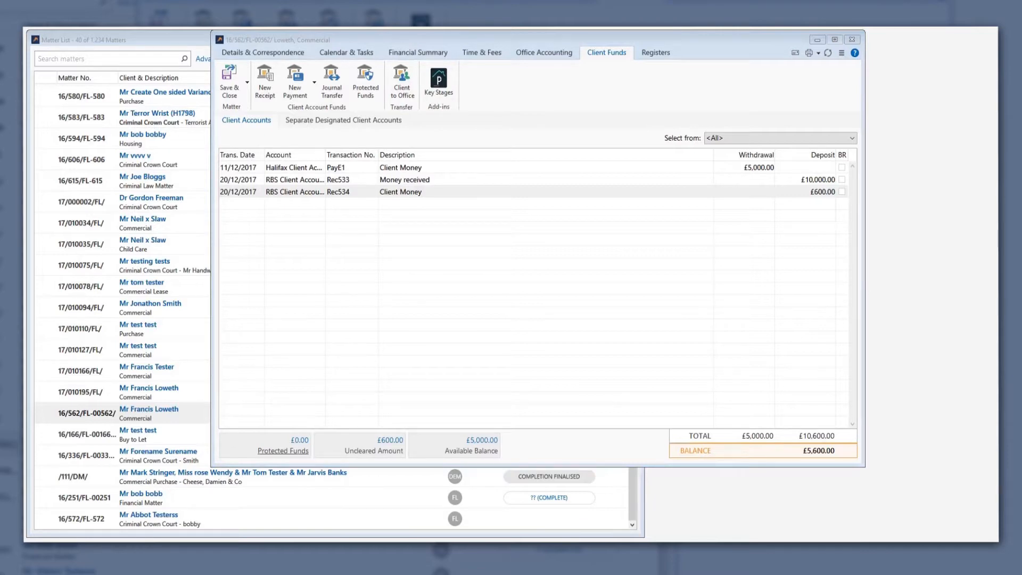
mouse_move(349, 282)
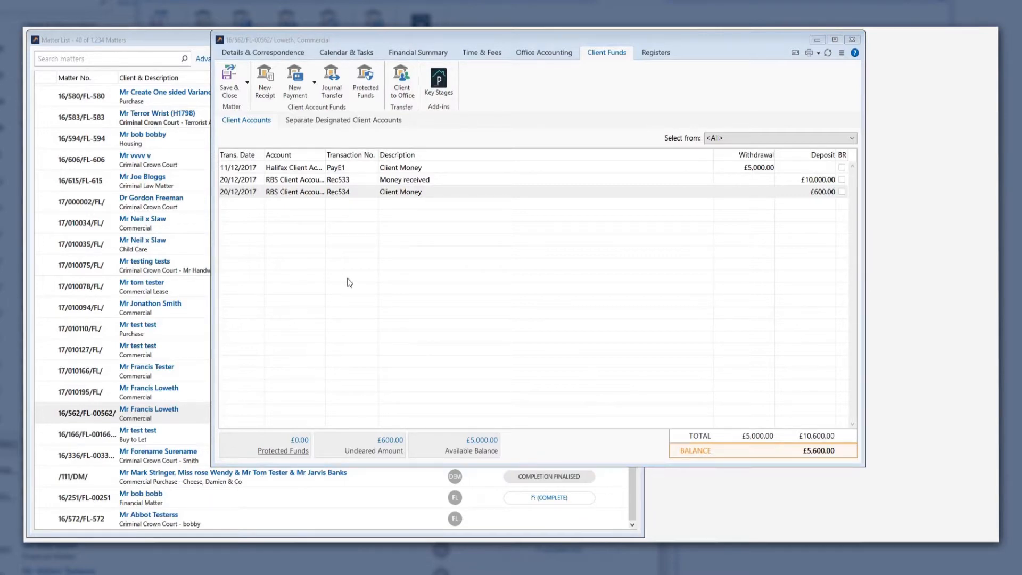